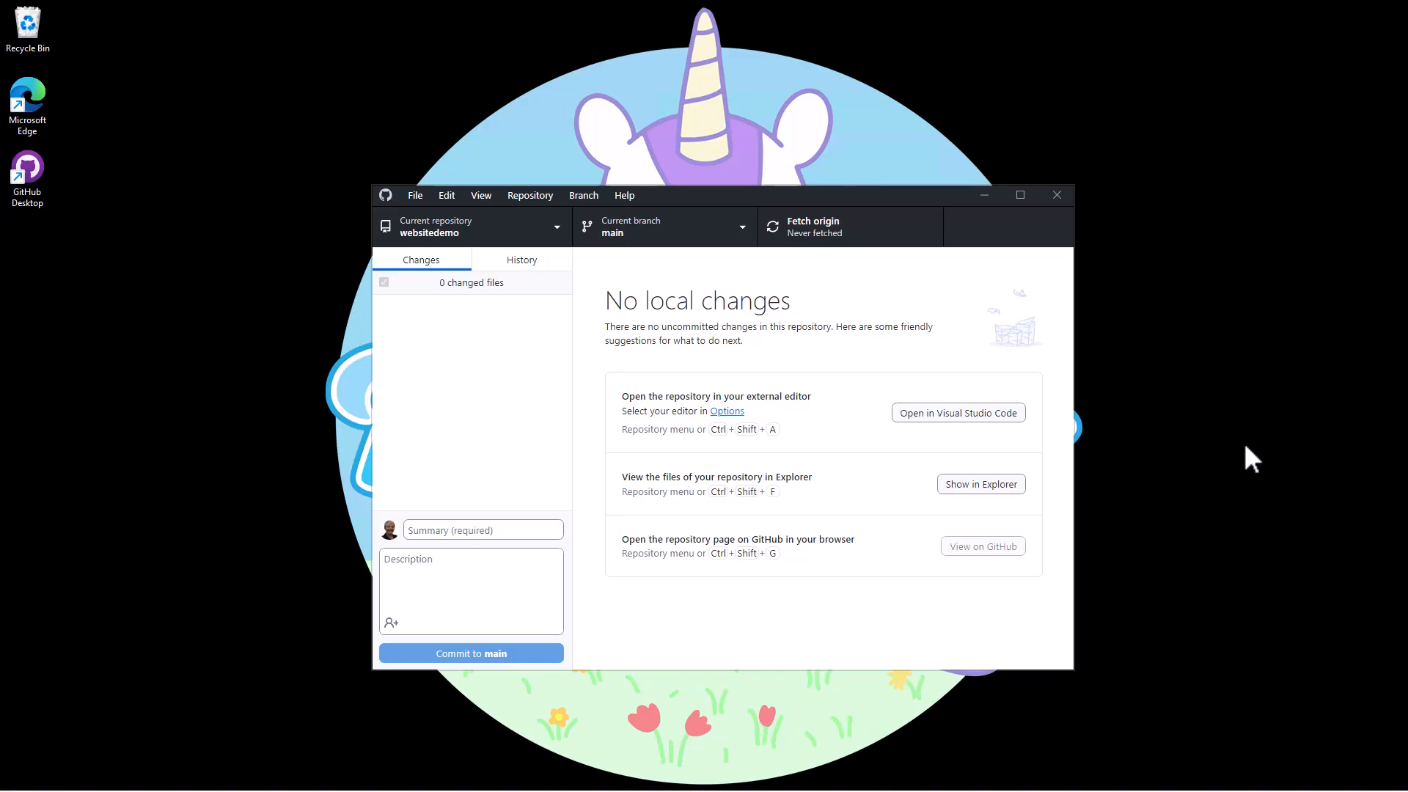
pyautogui.moveTo(1248, 442)
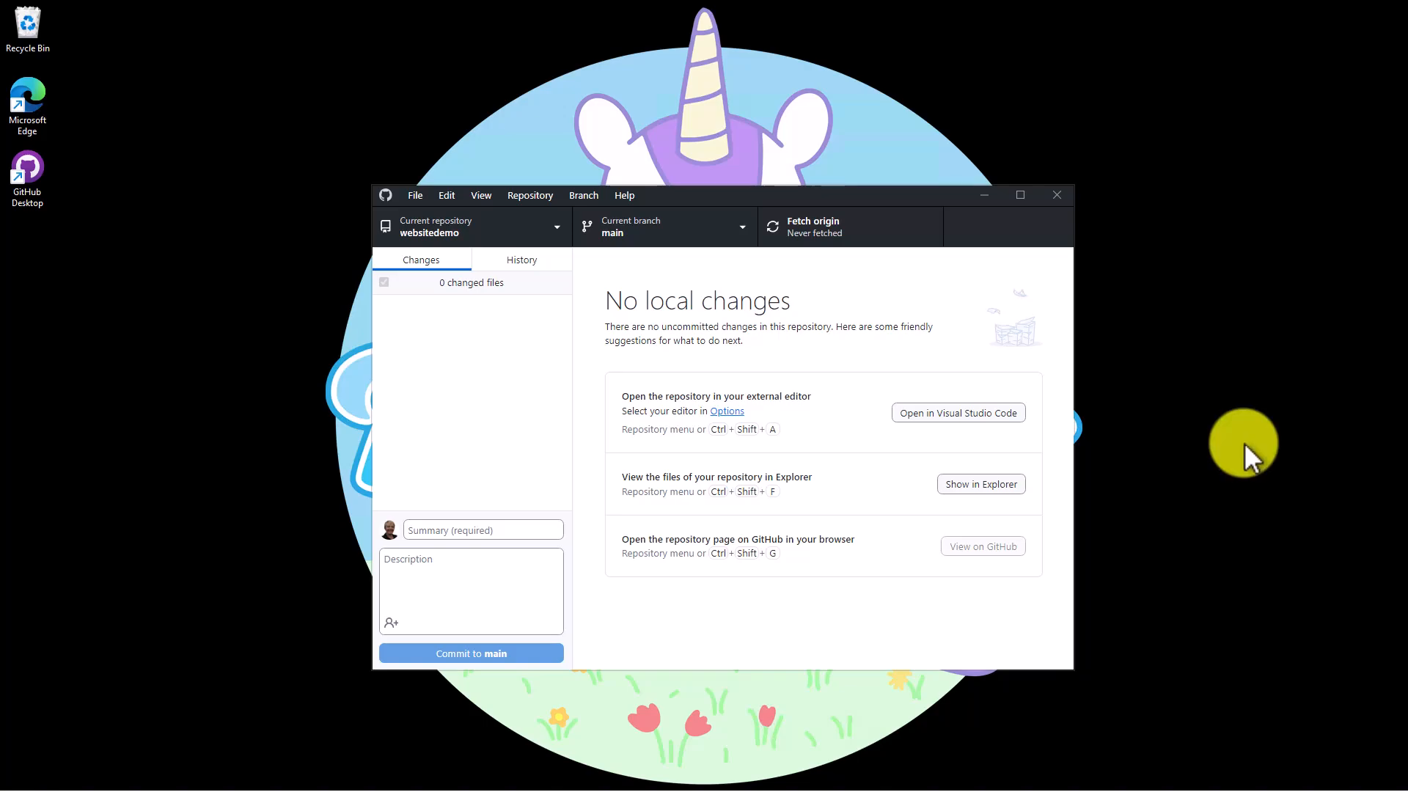
pyautogui.moveTo(609, 319)
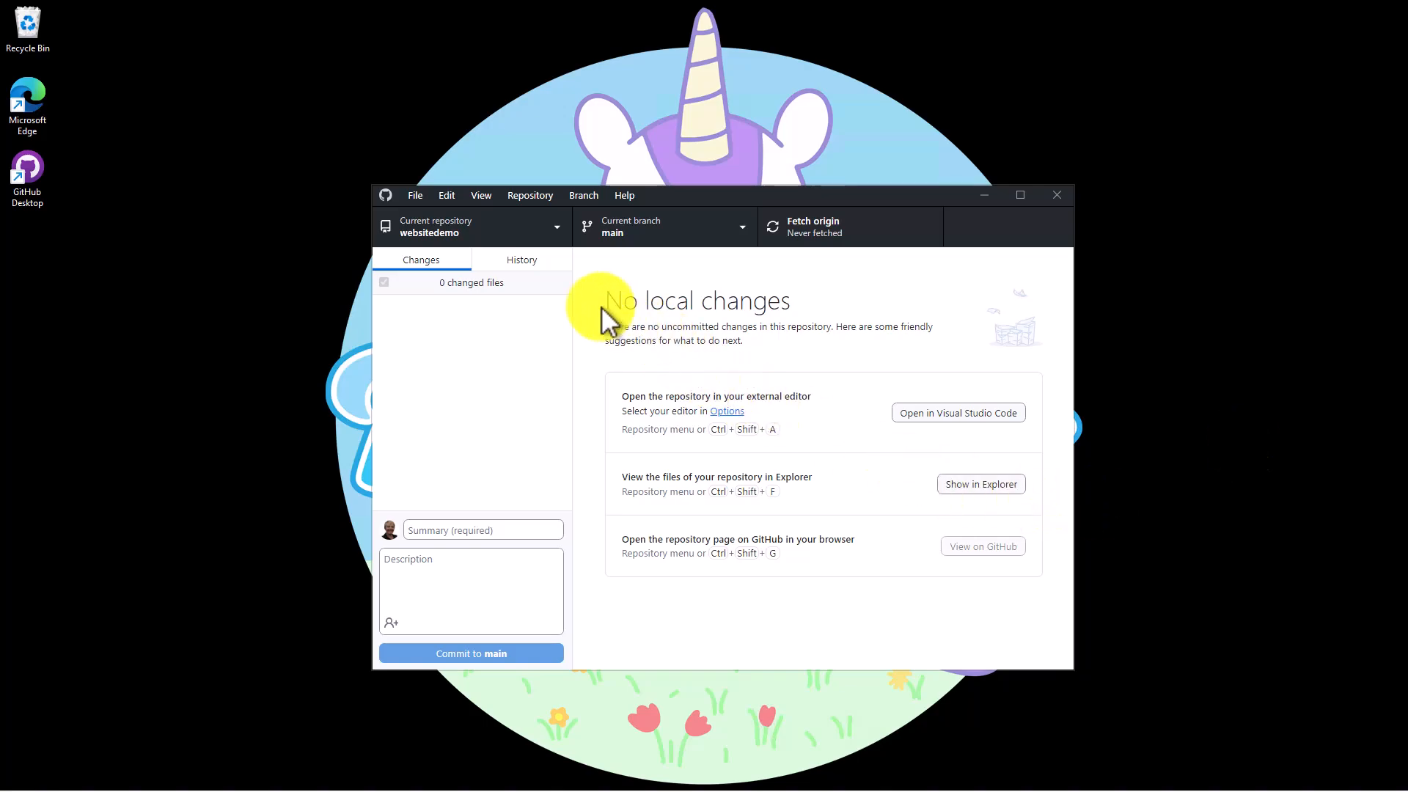
# Add the local kusto-demo folder to GitHub Desktop as an existing repository
pyautogui.click(467, 227)
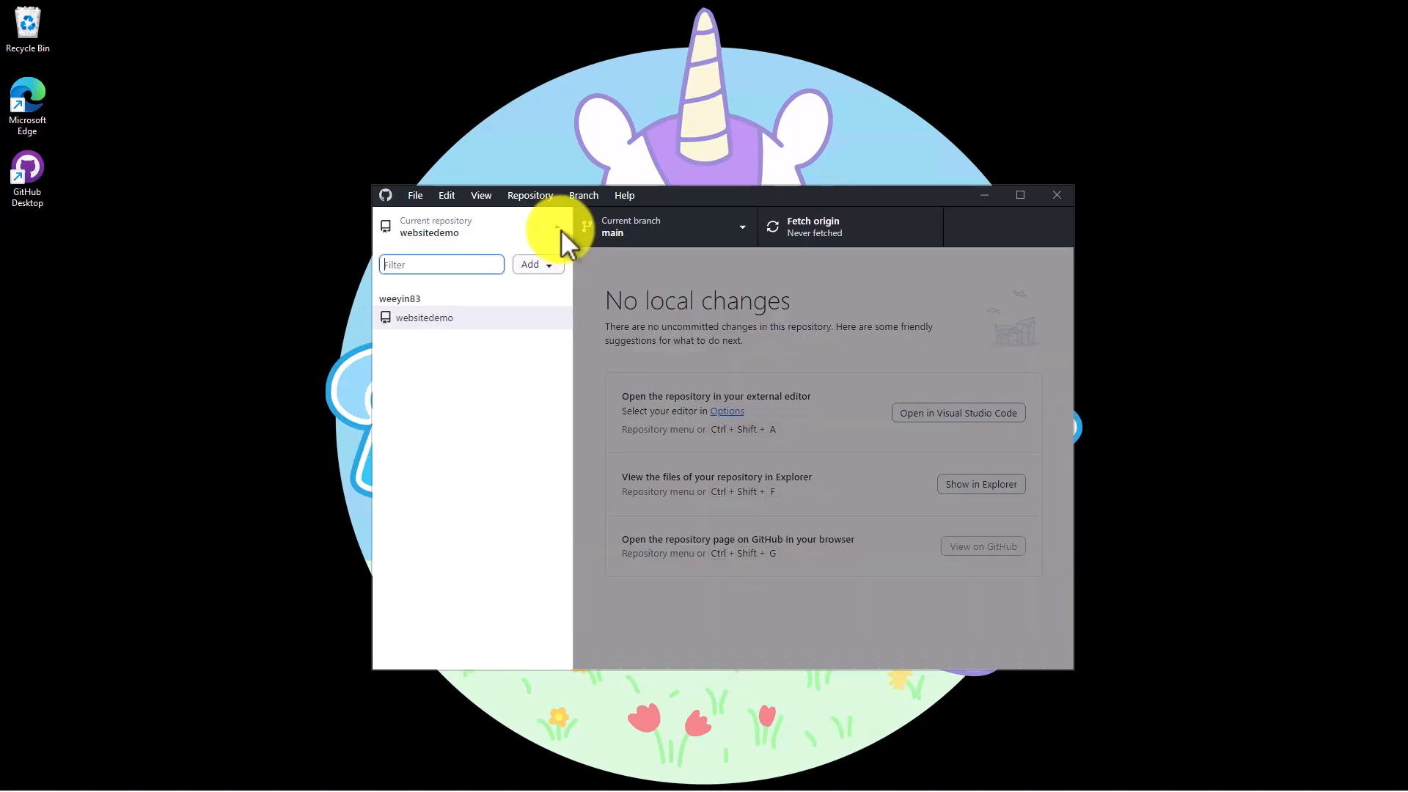
pyautogui.click(532, 264)
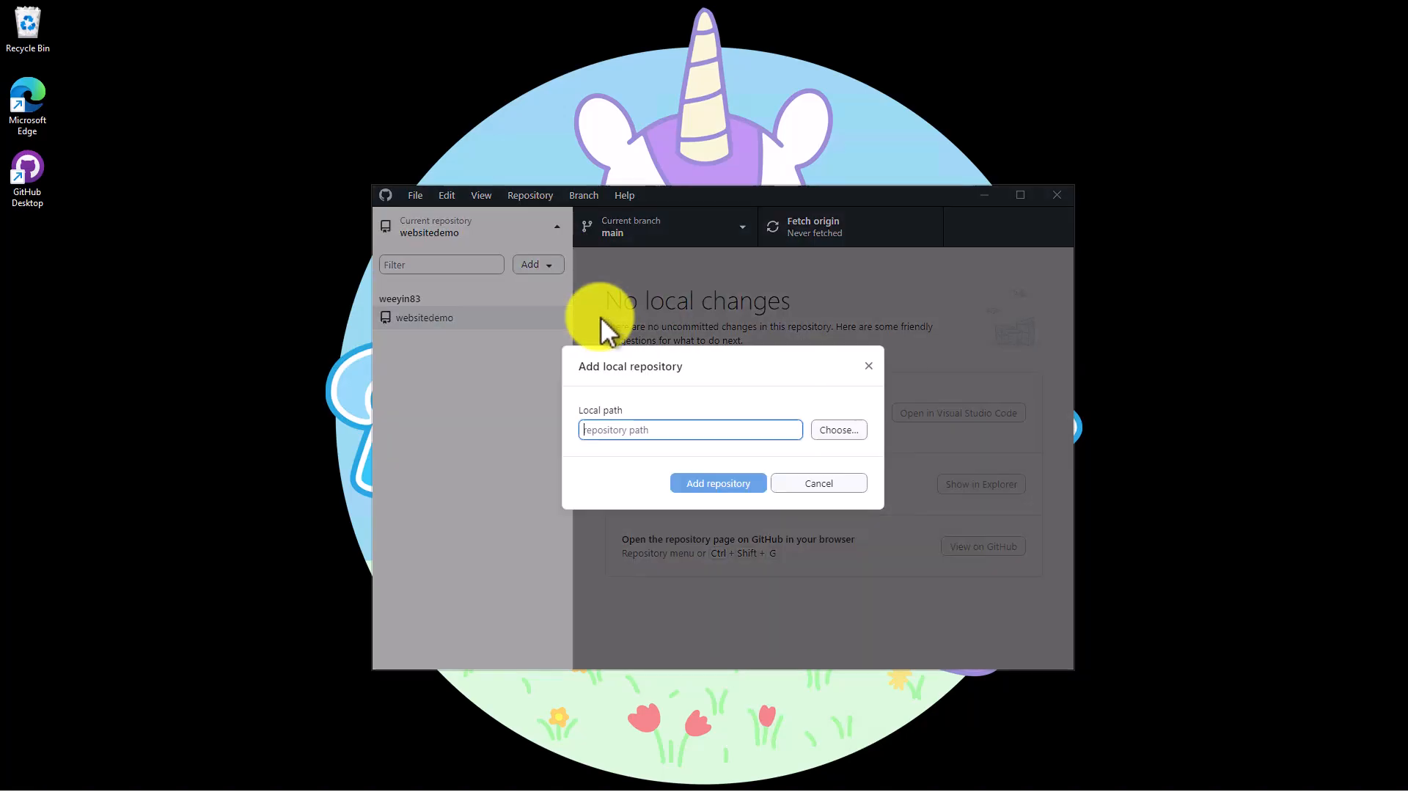
pyautogui.click(837, 429)
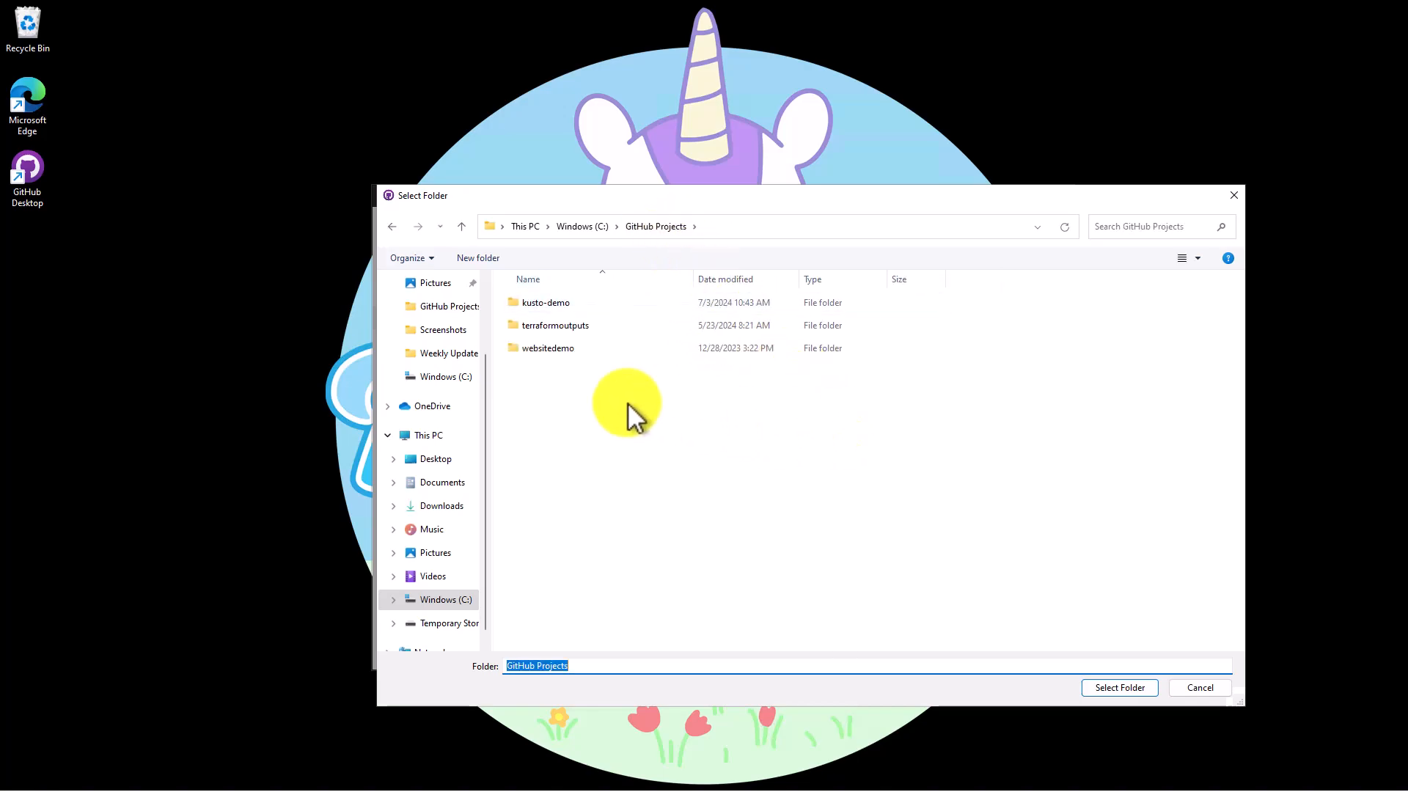
pyautogui.click(546, 303)
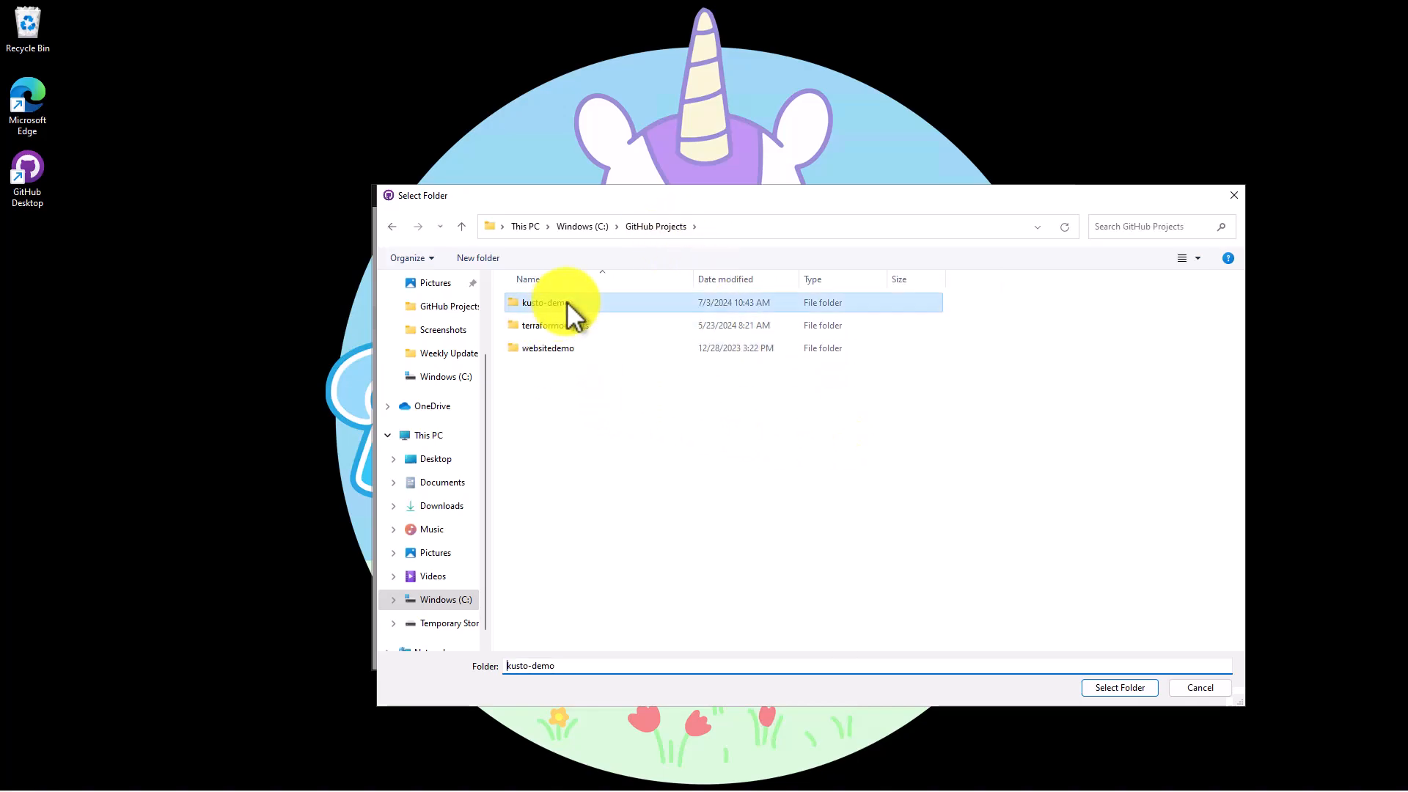
pyautogui.click(1118, 687)
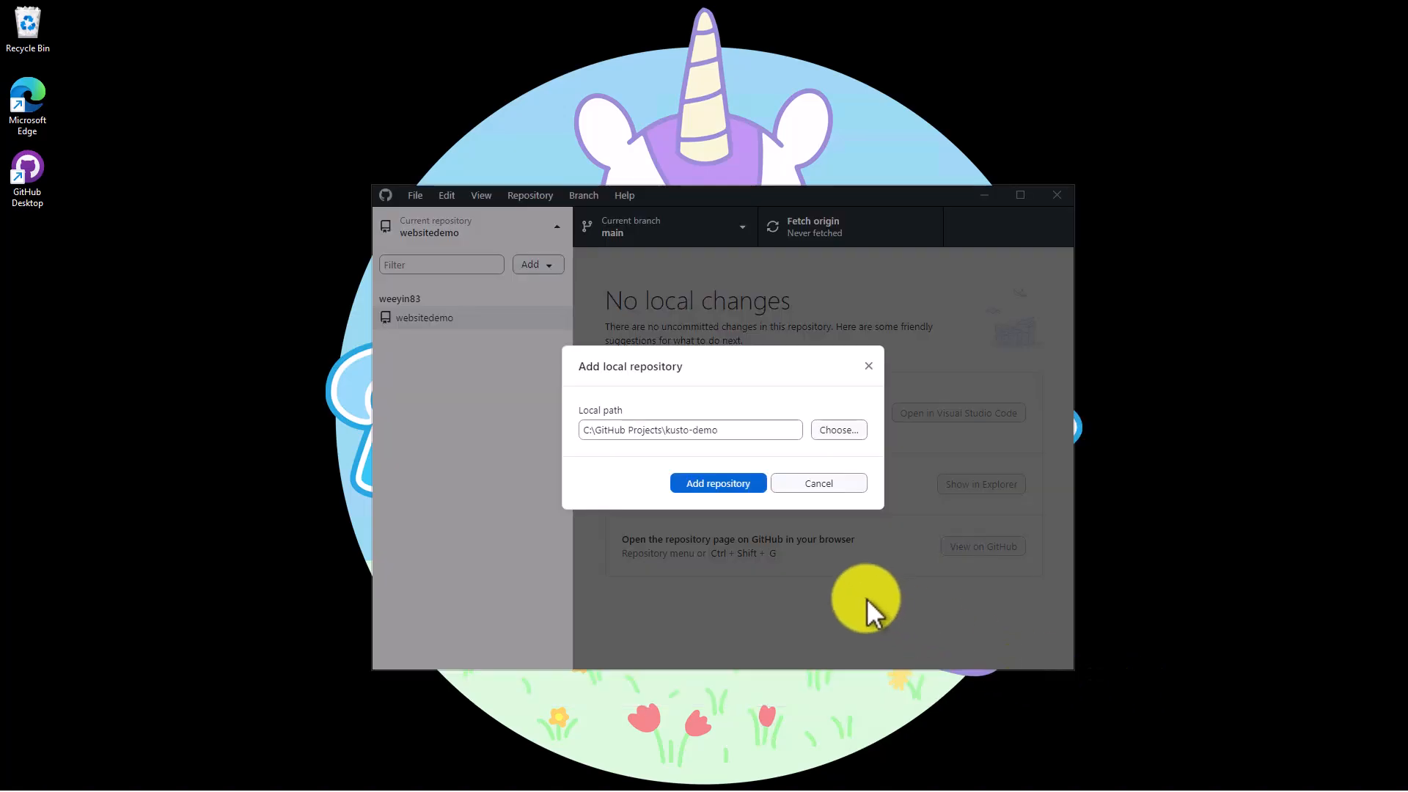
pyautogui.click(717, 483)
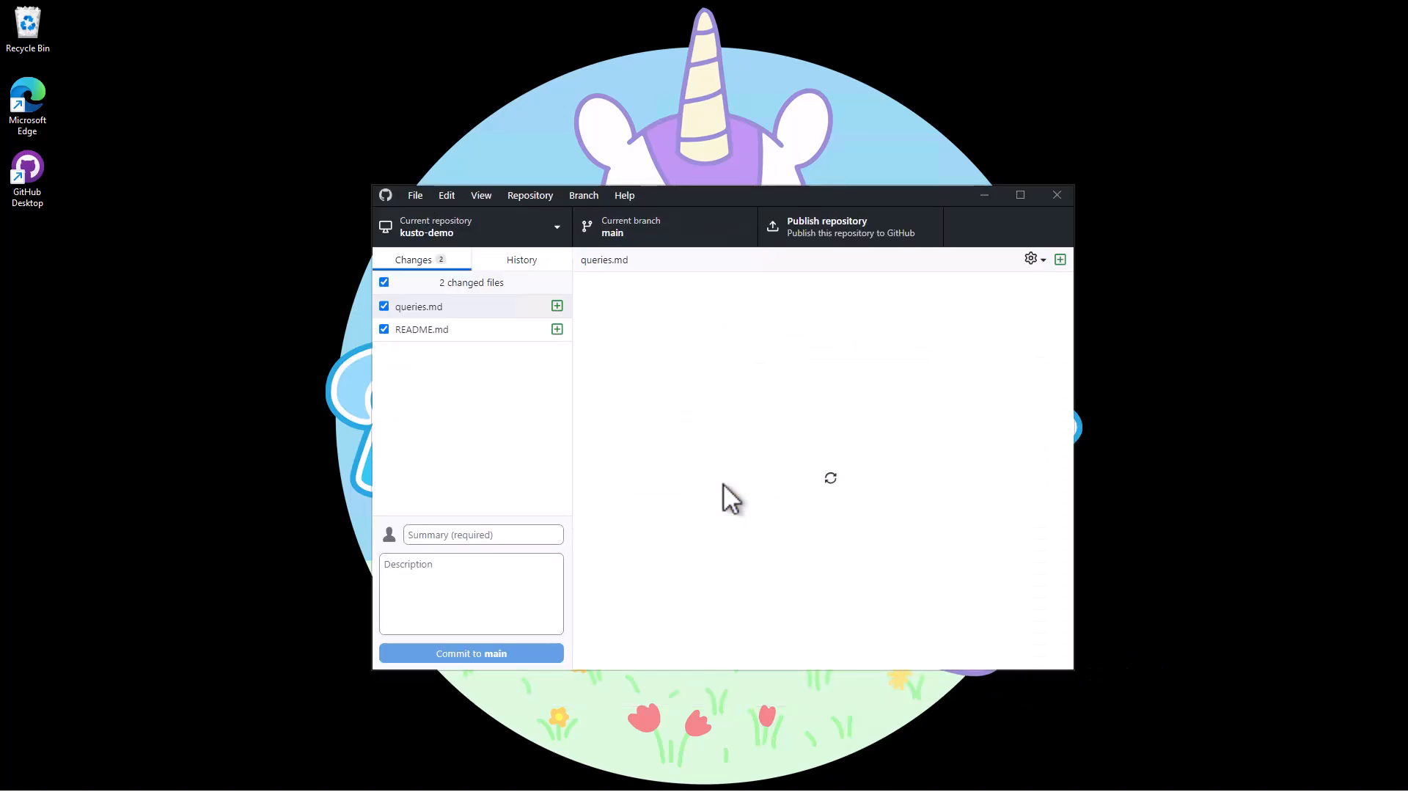
# Commit both new files to main with summary 'initial' and description 'starting my new project'
pyautogui.click(418, 307)
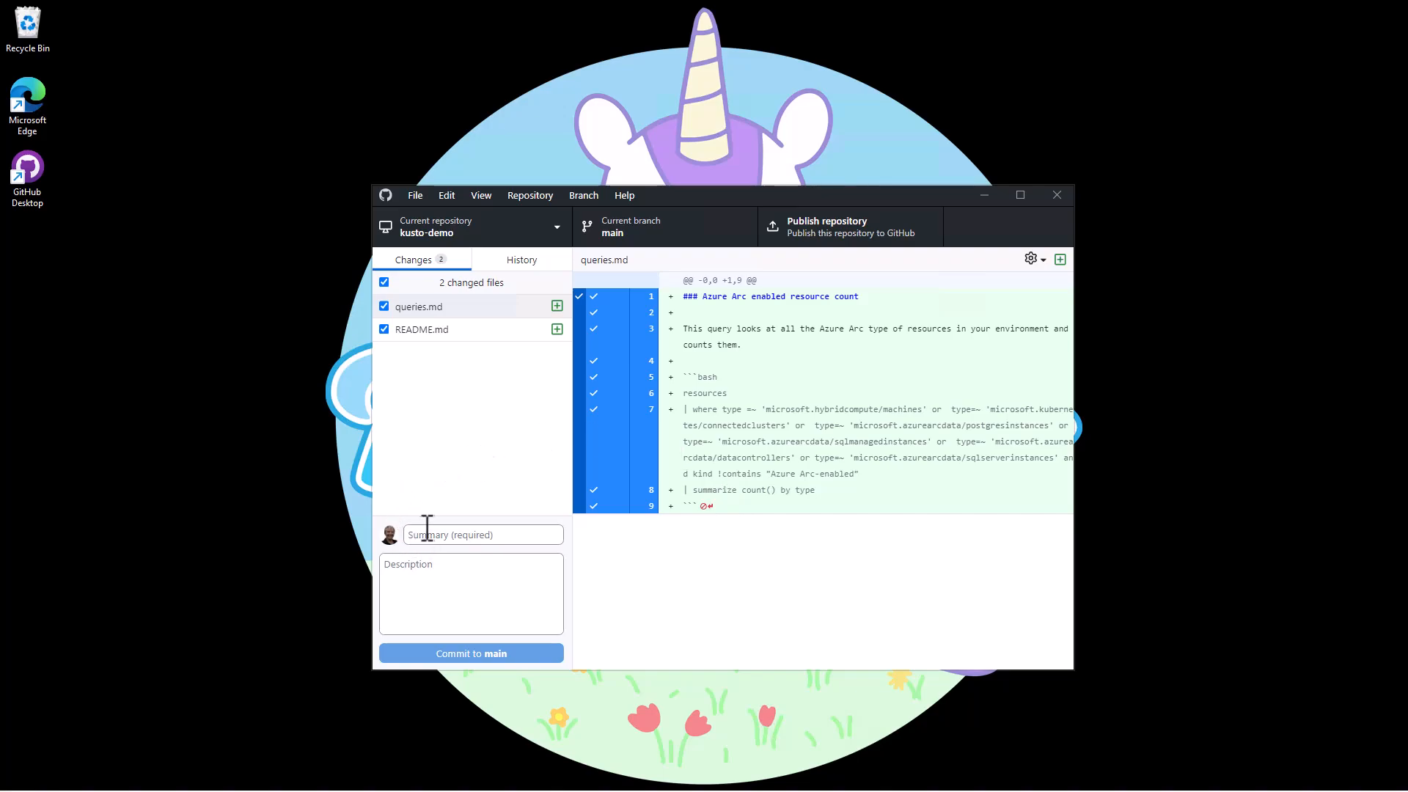
pyautogui.write('initi')
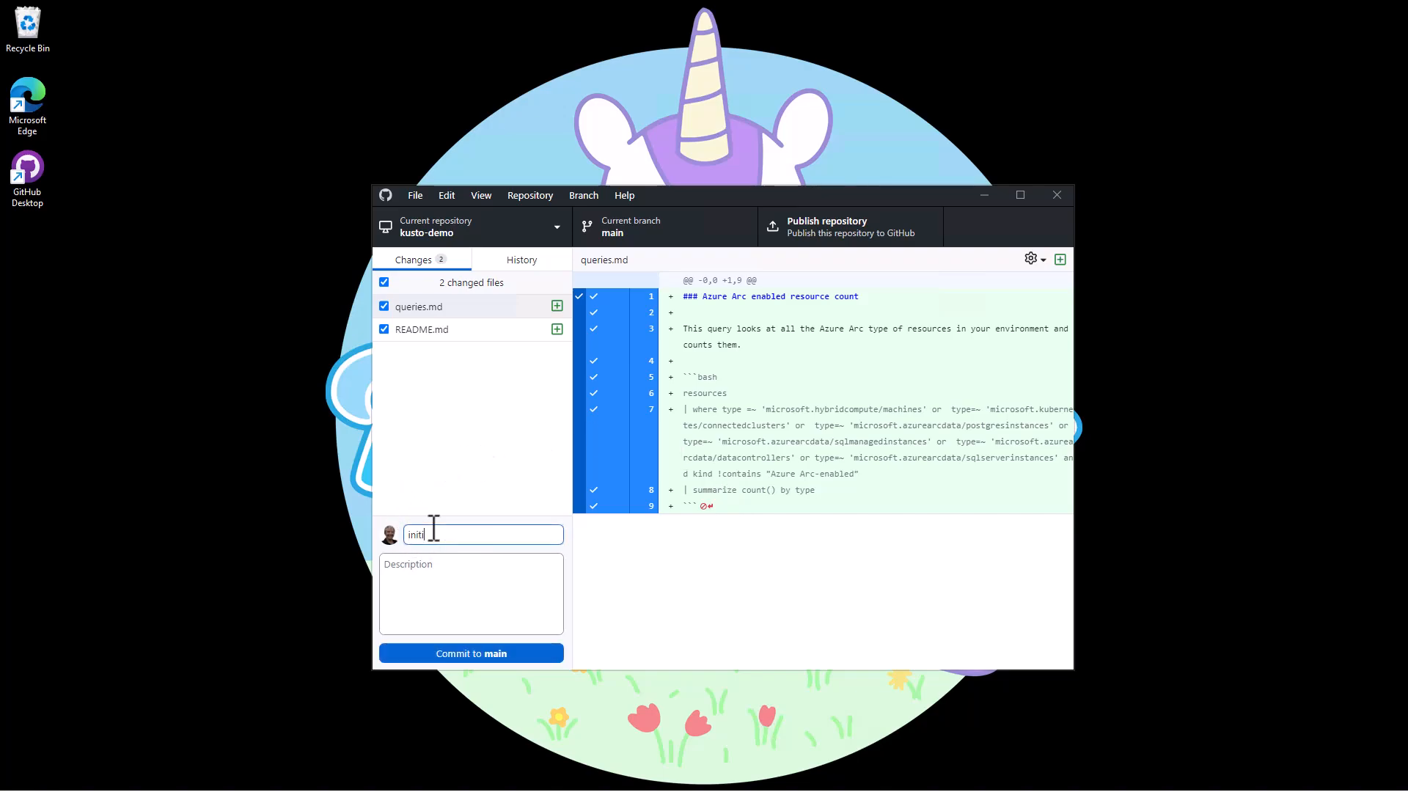
pyautogui.write('starting my')
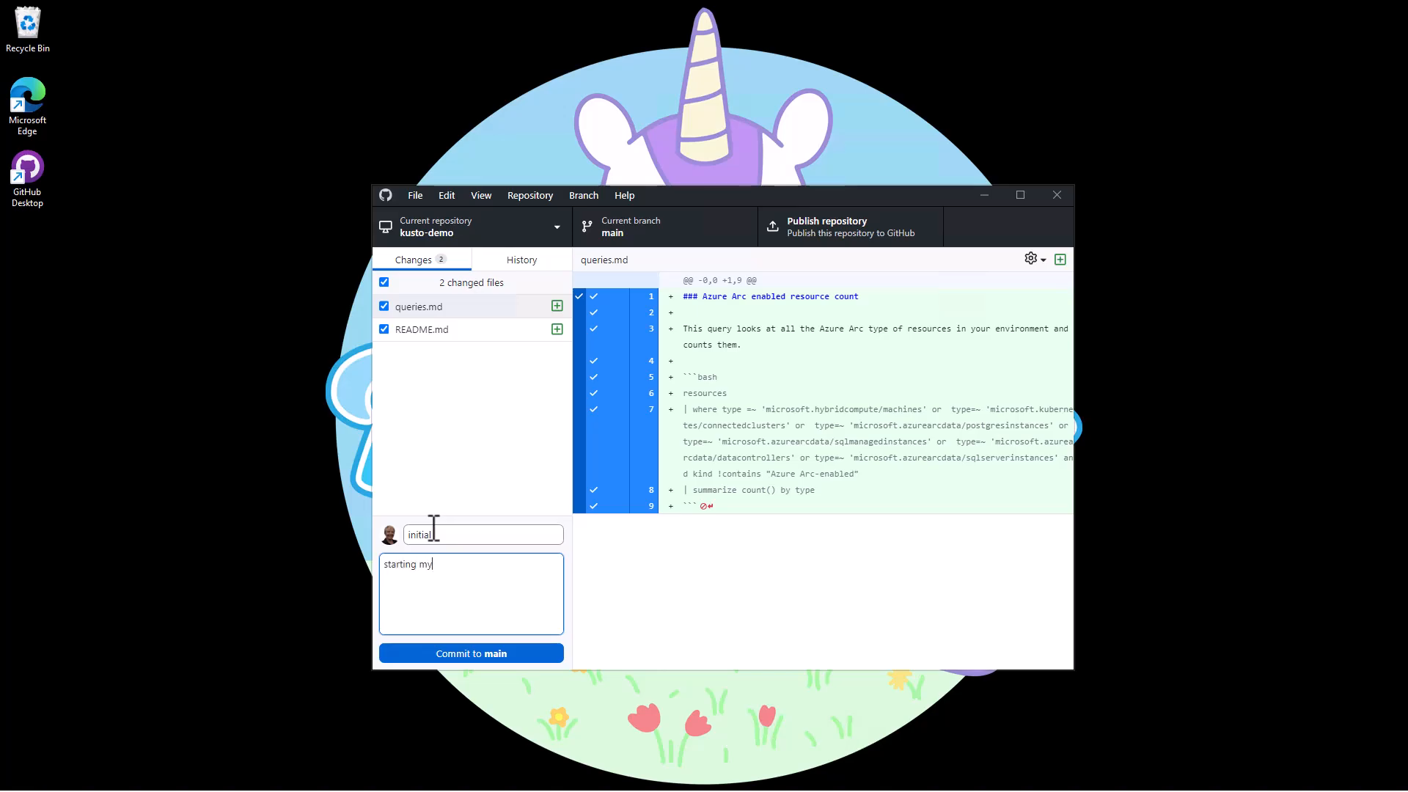
pyautogui.write('new project')
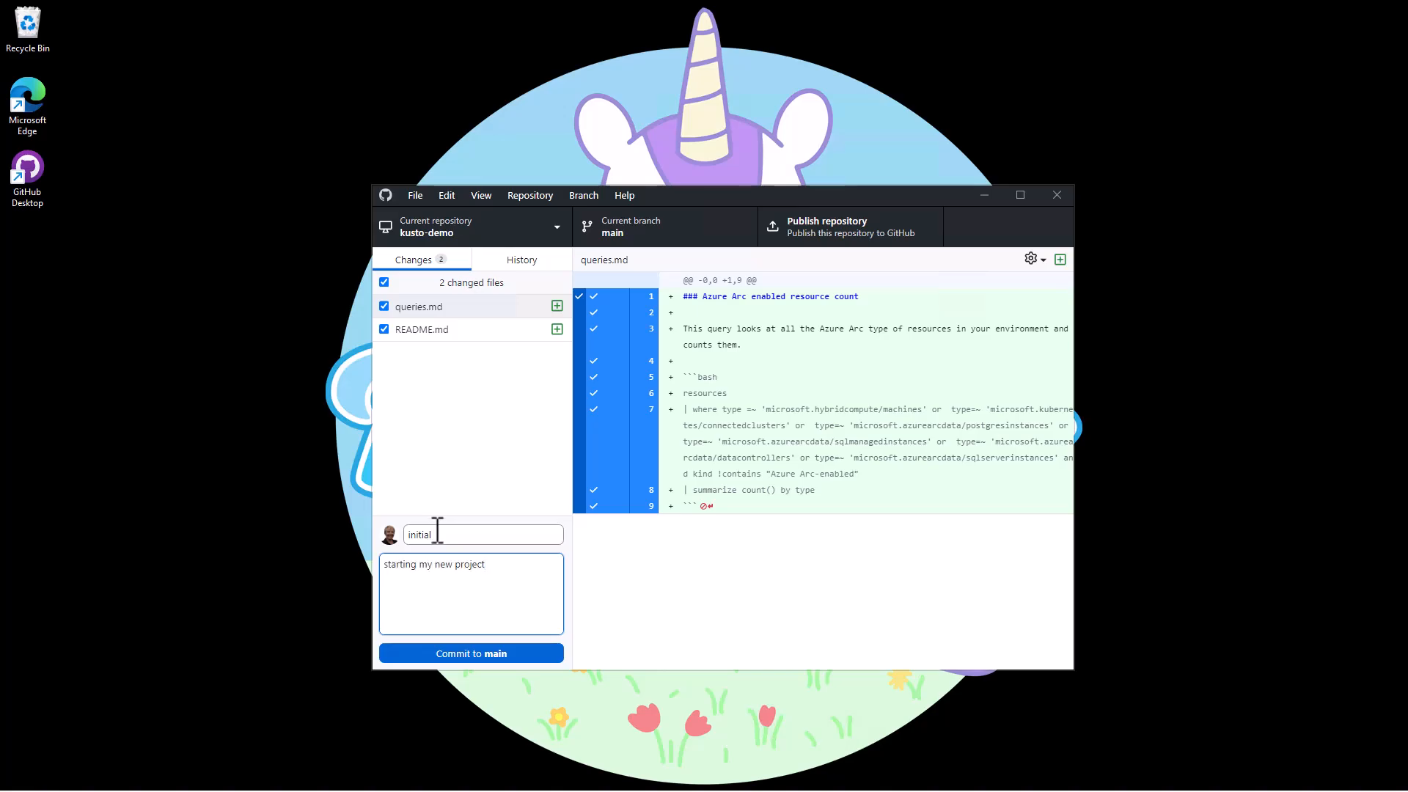
pyautogui.click(471, 653)
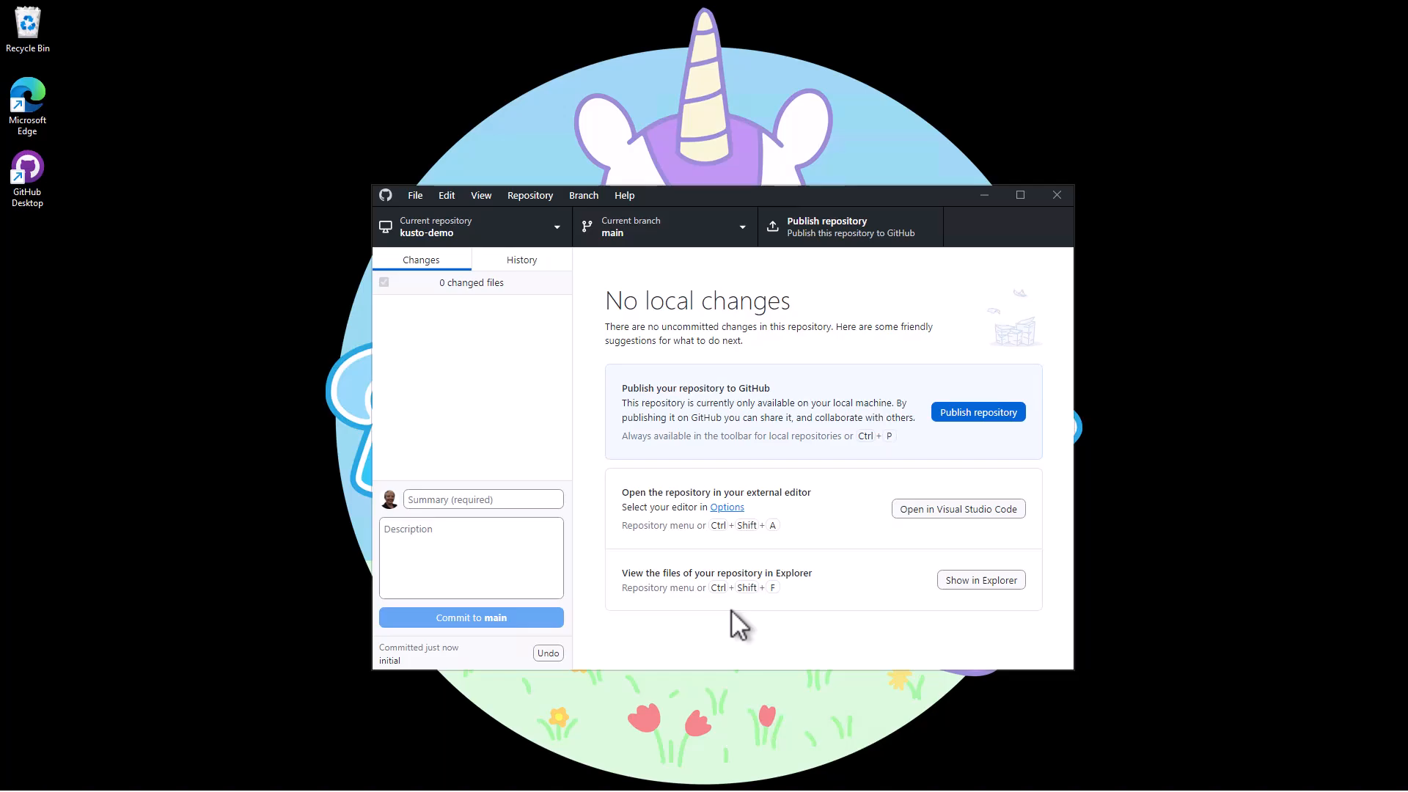
pyautogui.moveTo(860, 528)
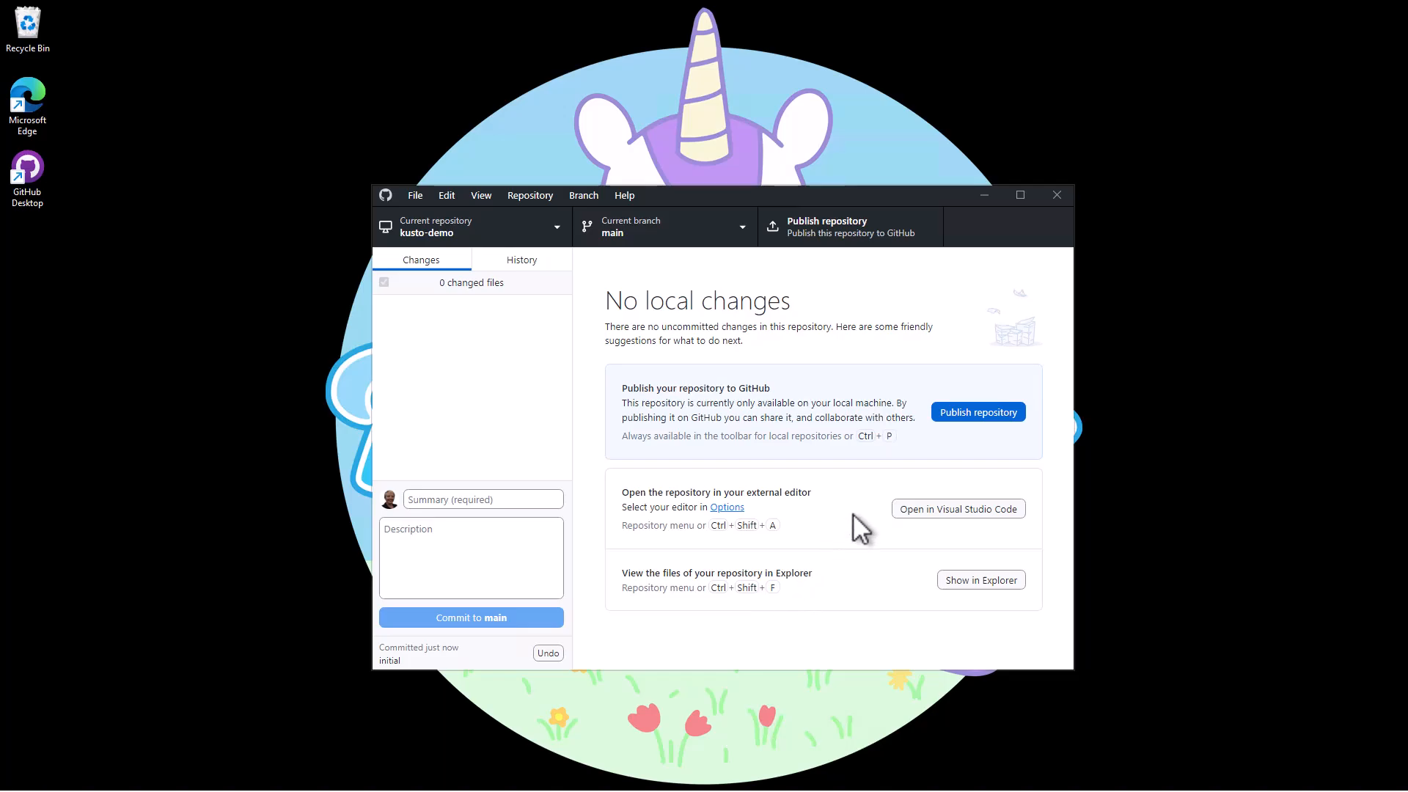
# Publish kusto-demo to GitHub with 'Keep this code private' on, then view it on GitHub
pyautogui.click(977, 411)
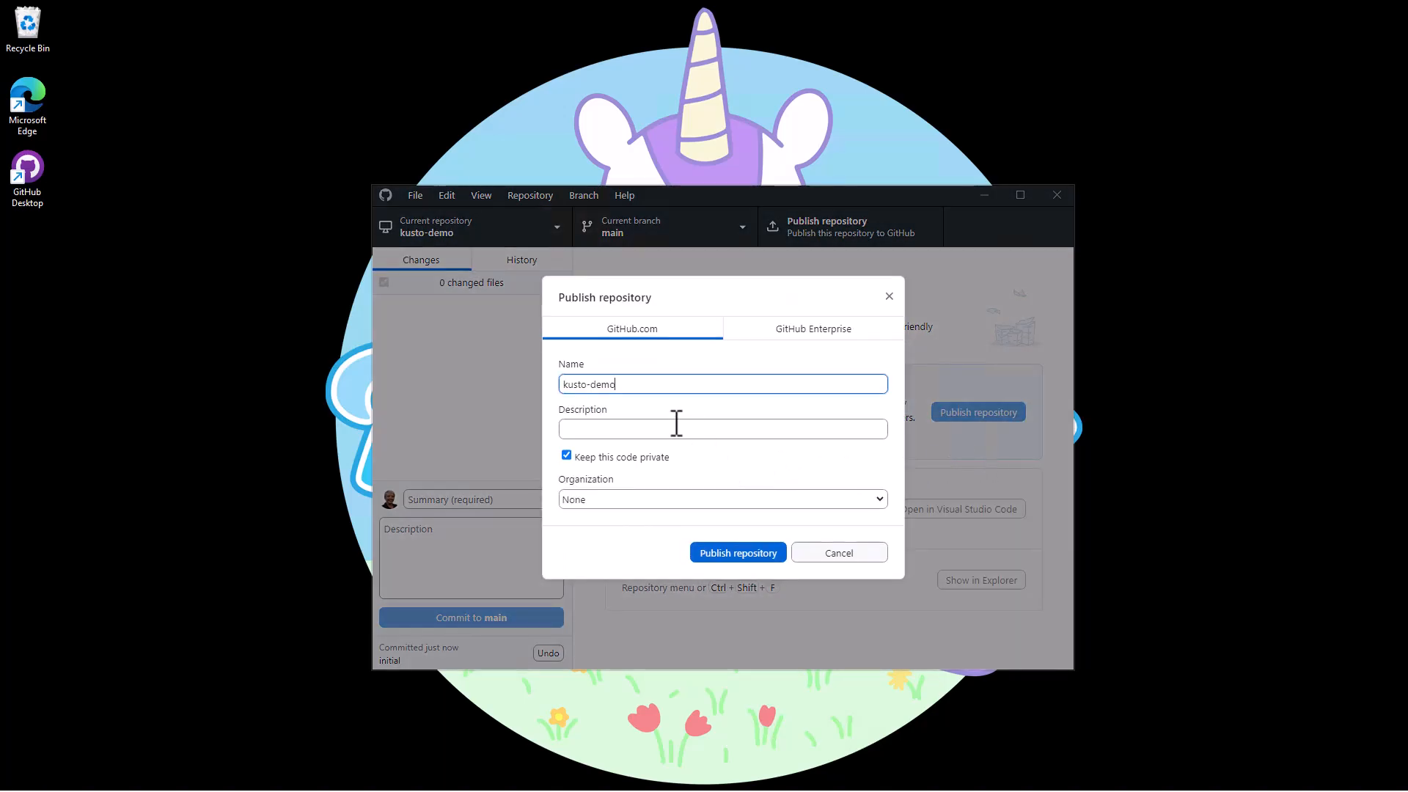
pyautogui.moveTo(624, 480)
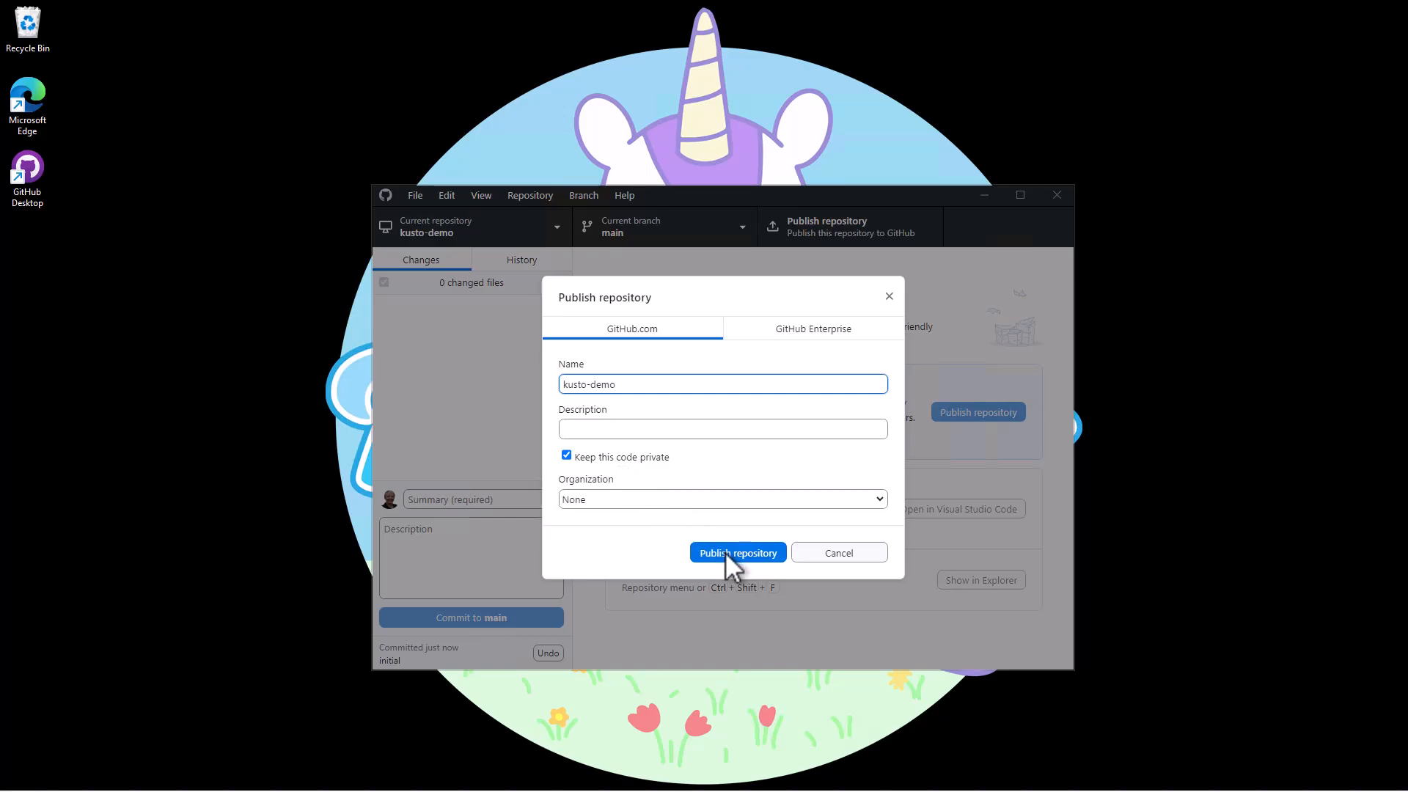
pyautogui.click(736, 552)
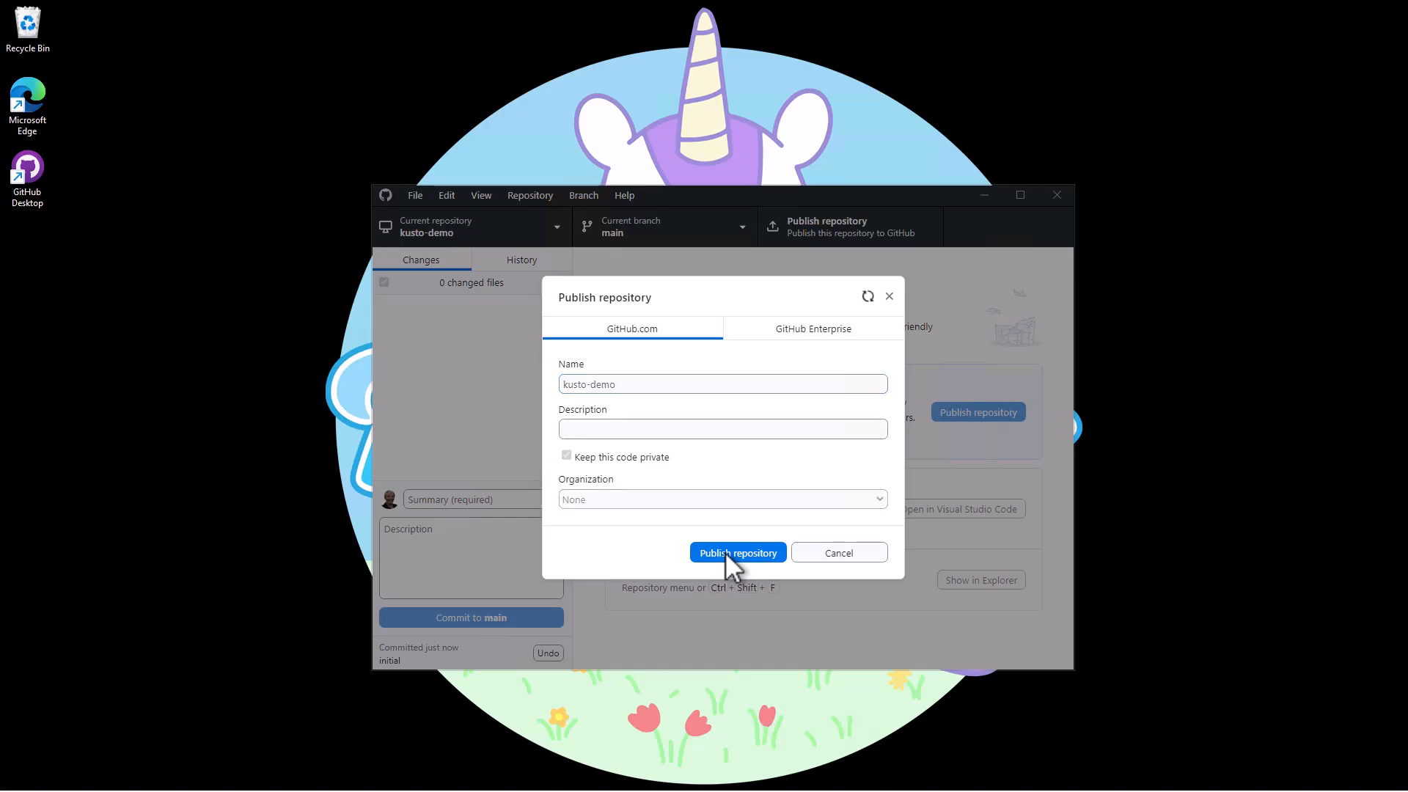
pyautogui.click(737, 553)
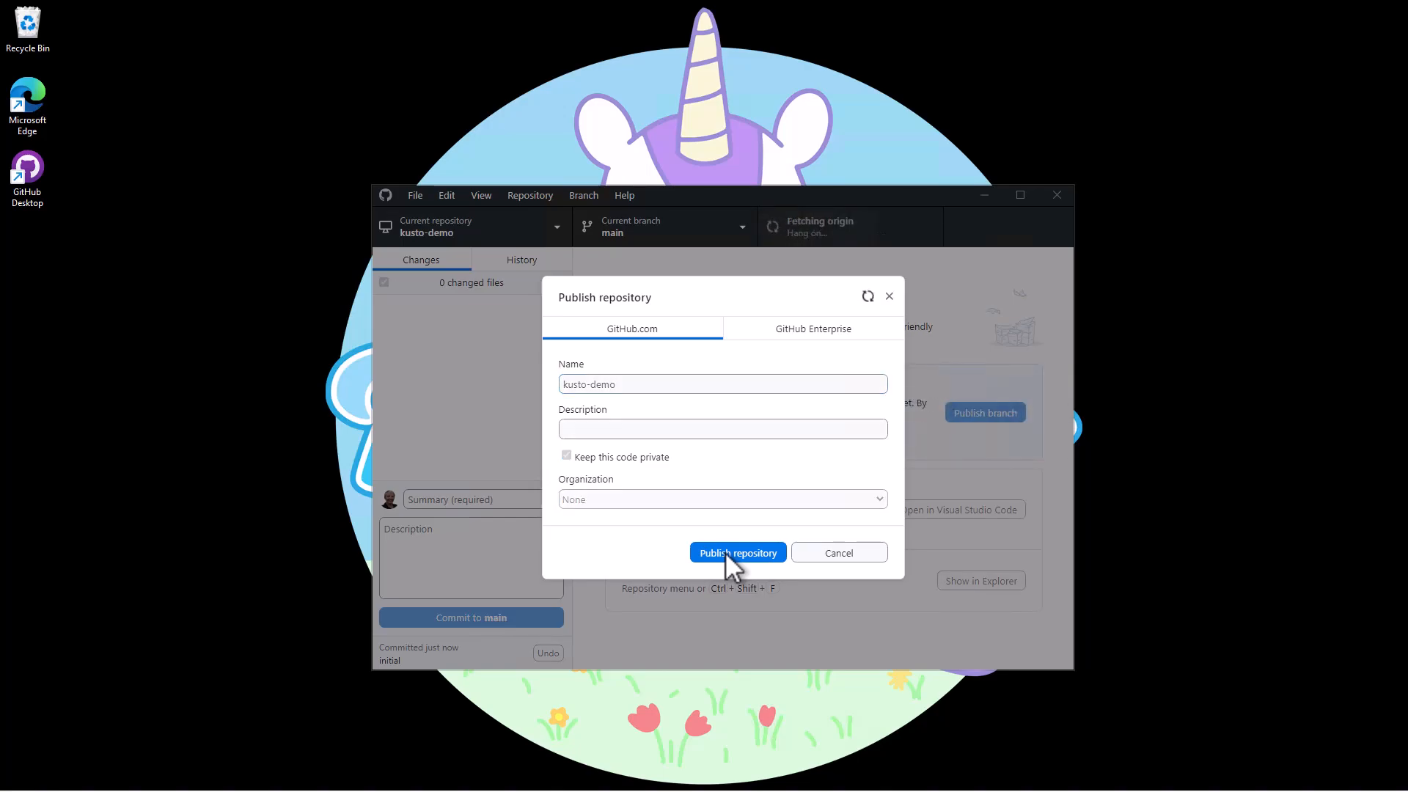
pyautogui.click(737, 552)
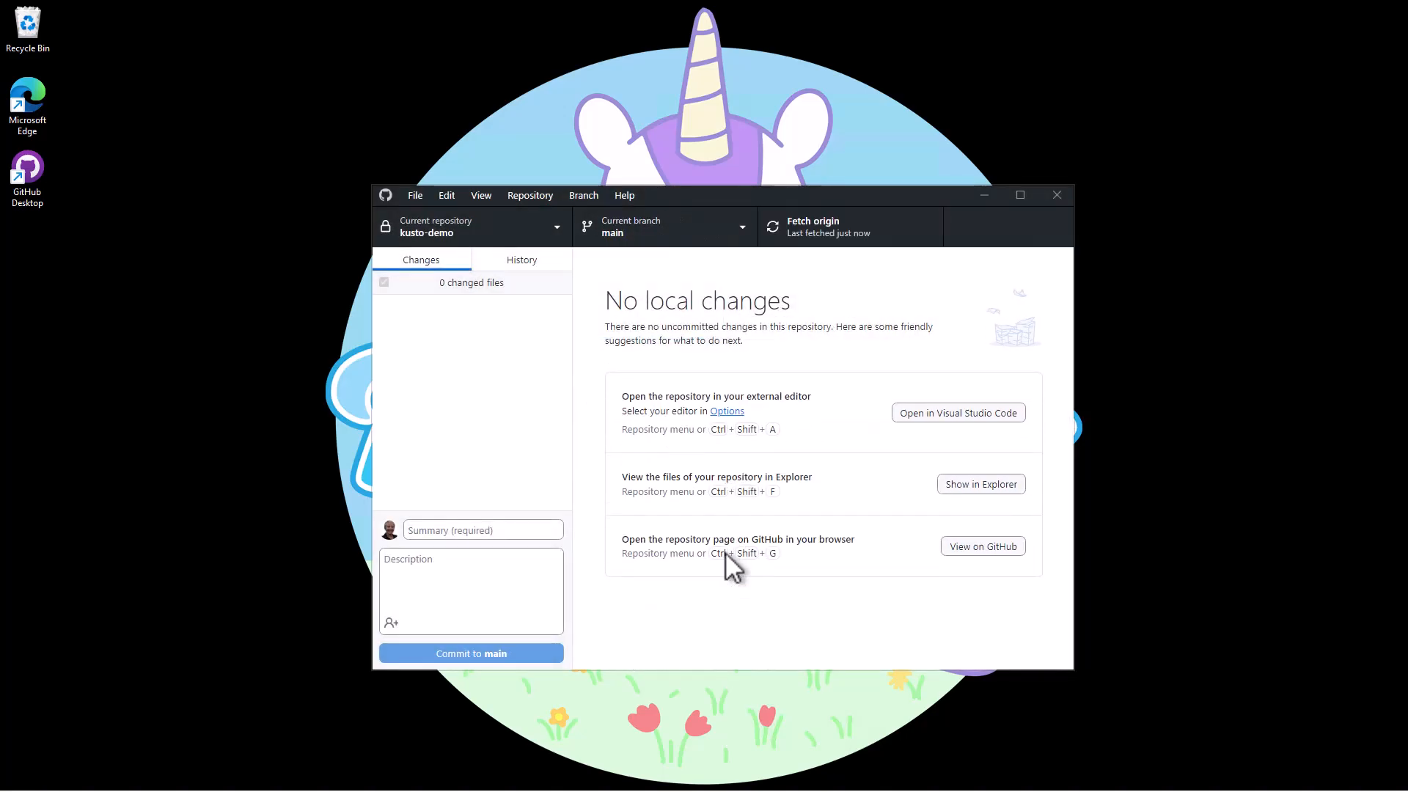
pyautogui.moveTo(999, 570)
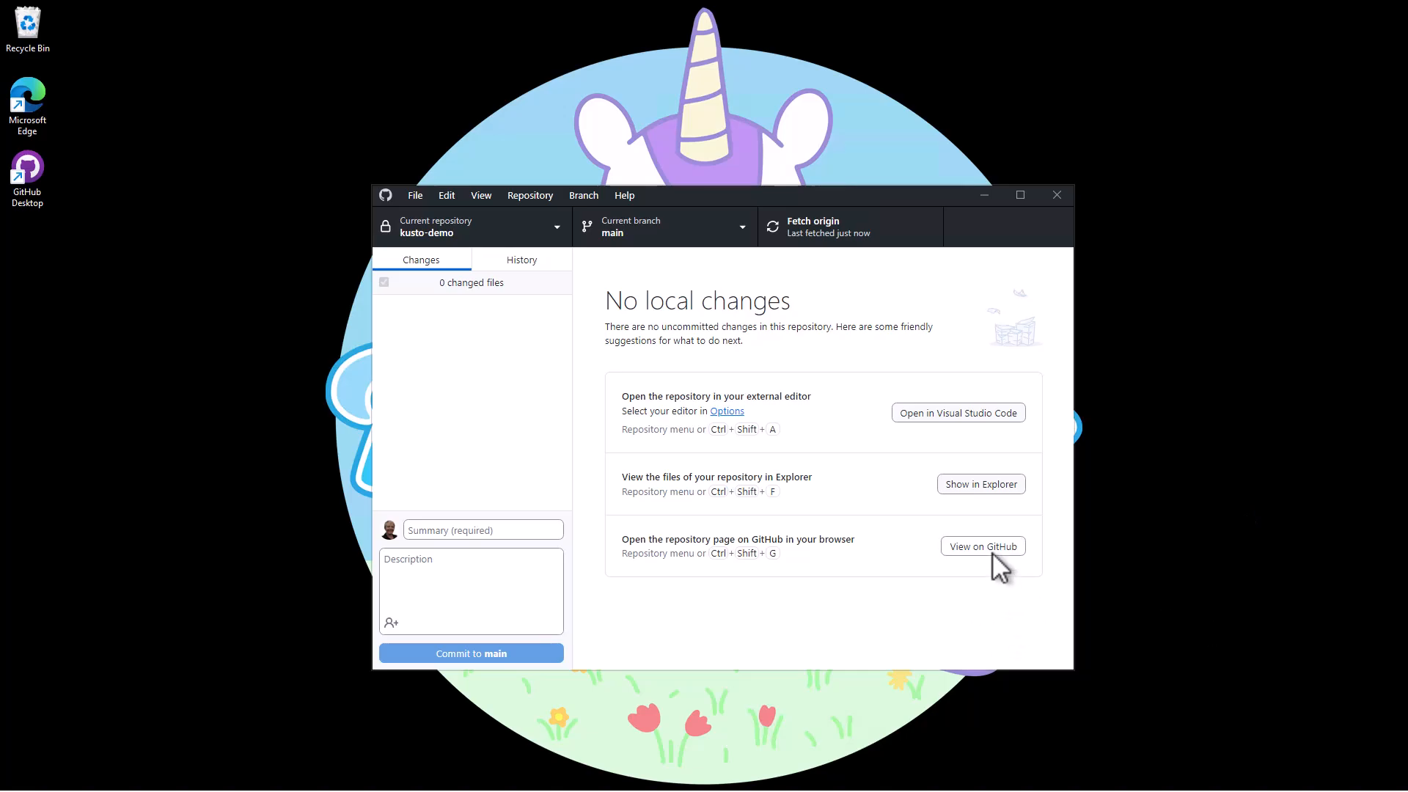
pyautogui.click(982, 545)
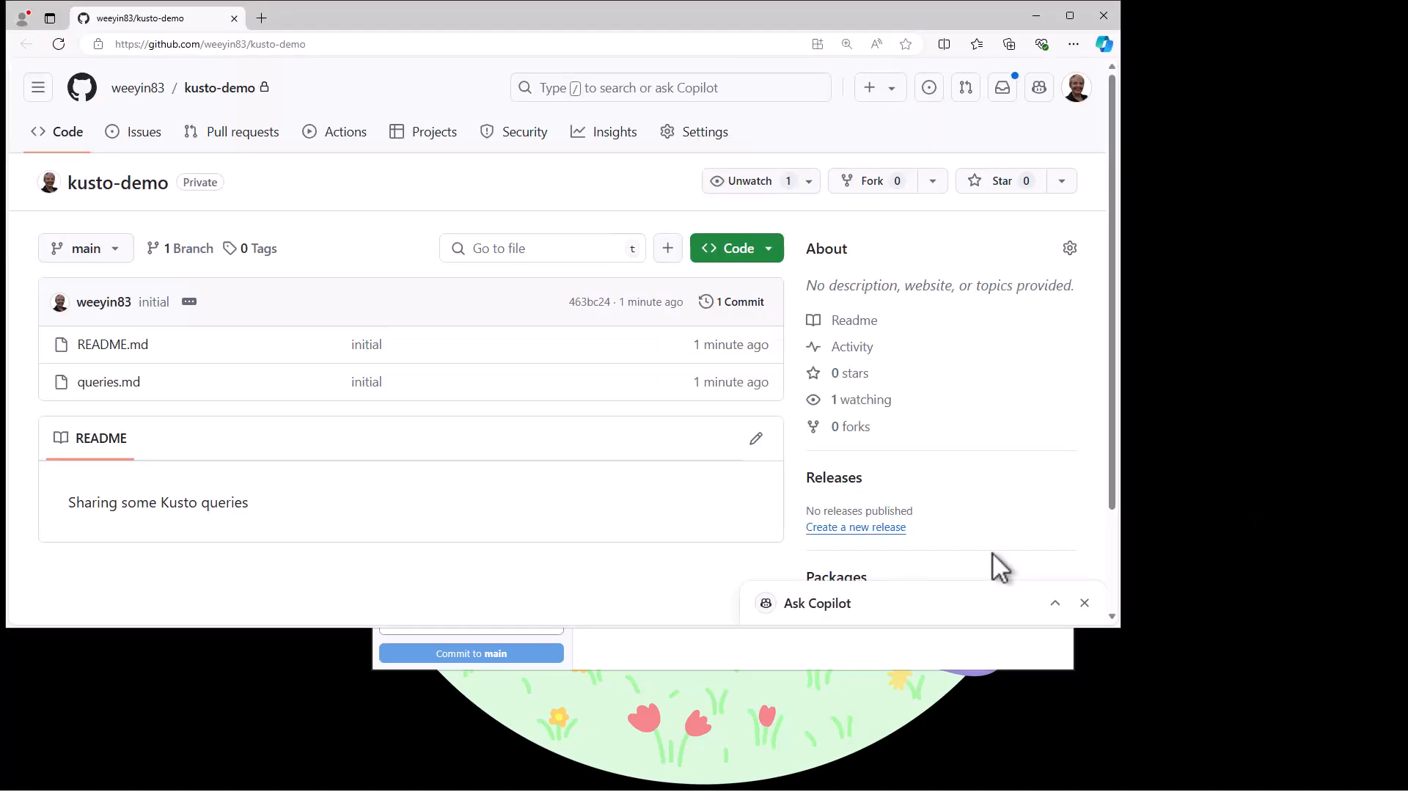